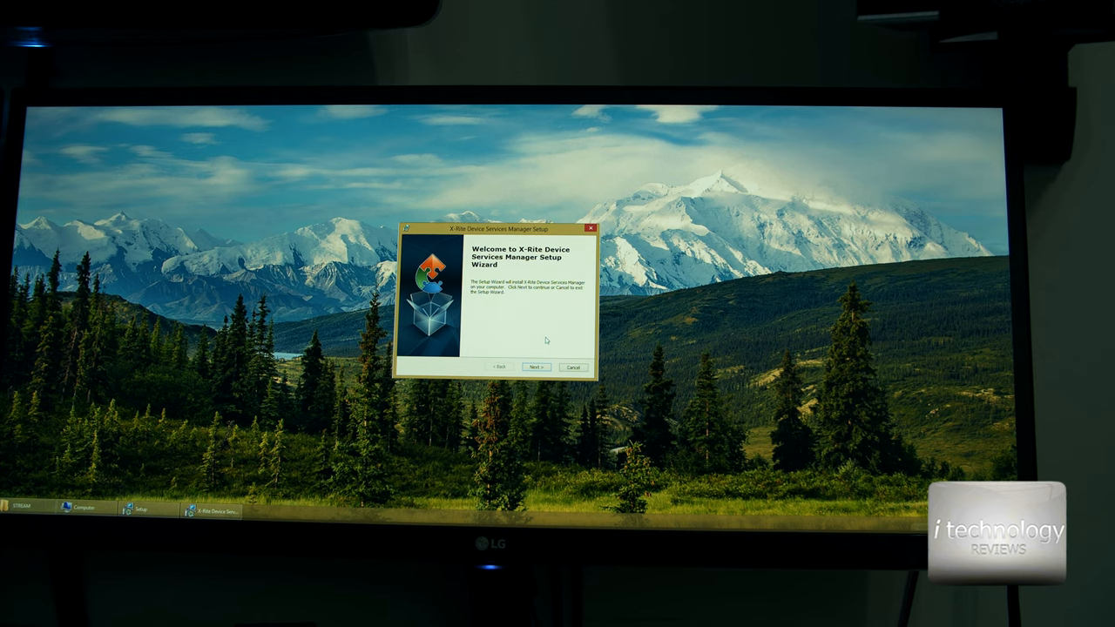
Step: Run the X-Rite Device Services Manager wizard through Next, Install and Finish
click(536, 366)
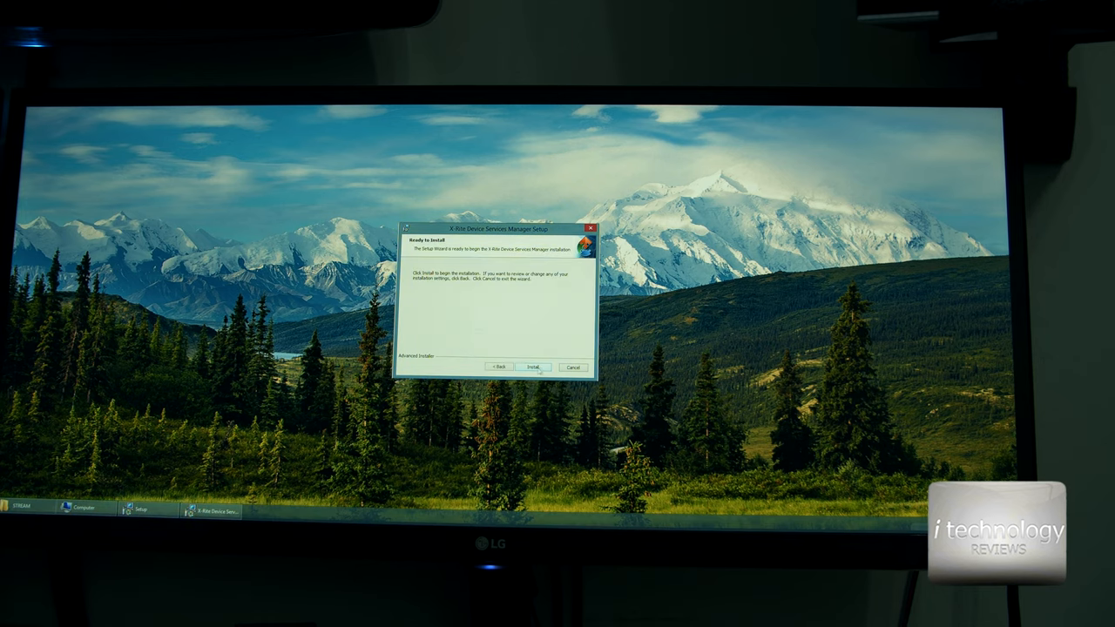
click(533, 366)
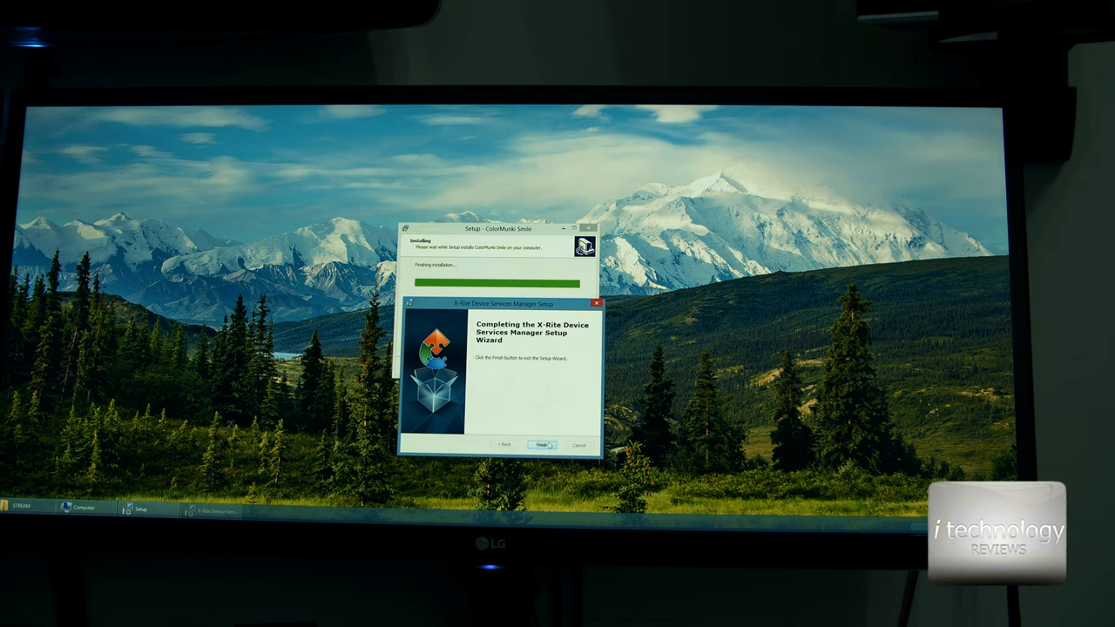
click(540, 446)
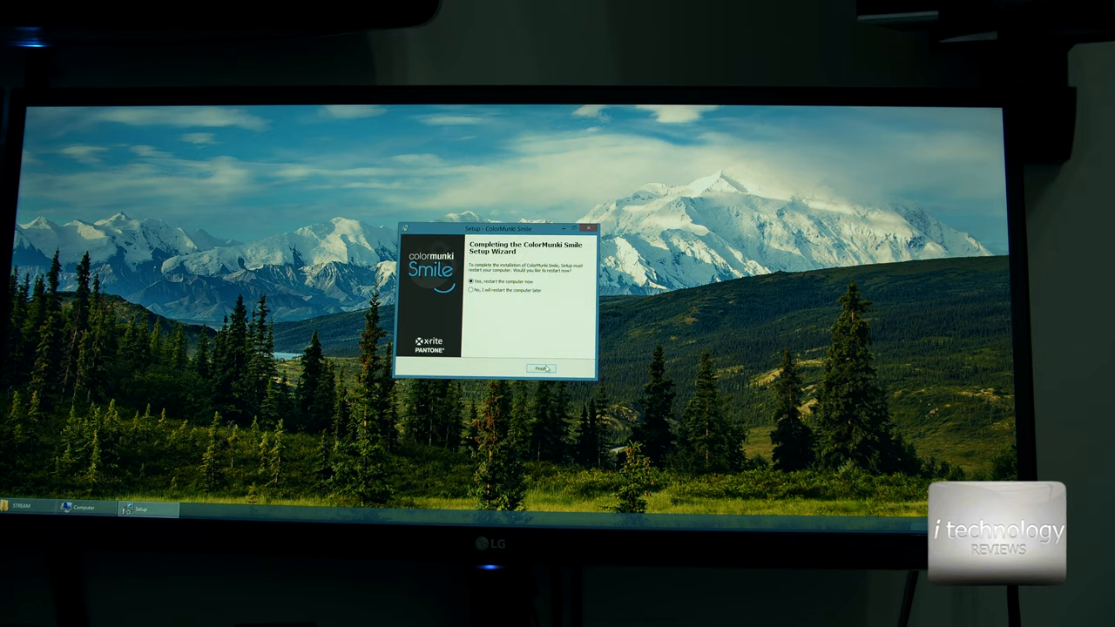
click(540, 367)
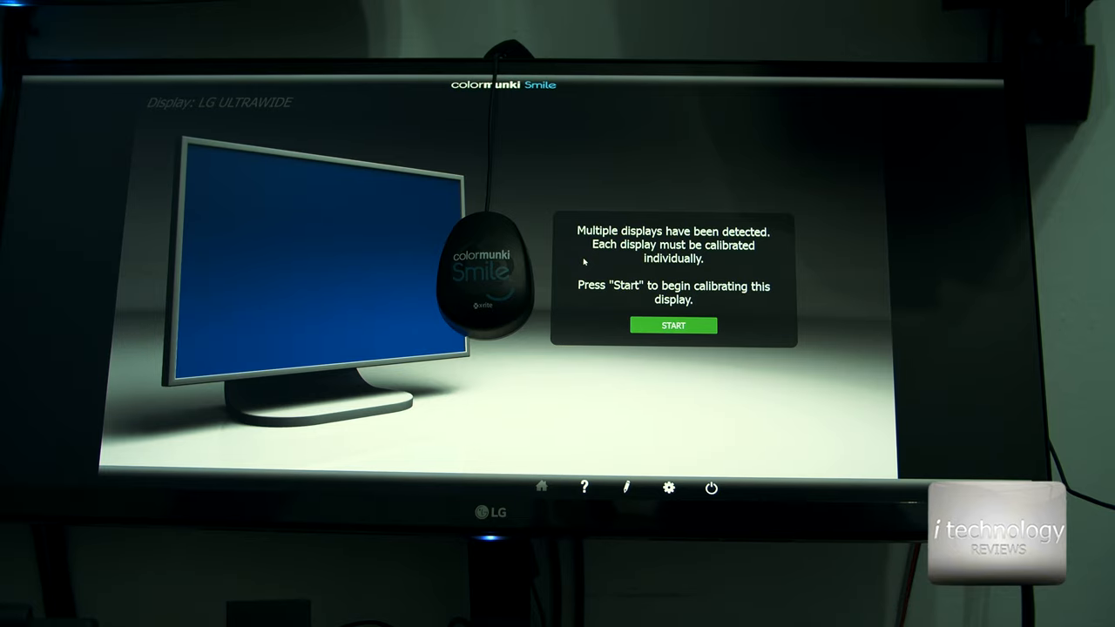
Step: Choose the LG UltraWide on the multiple-displays screen and START its calibration
click(673, 326)
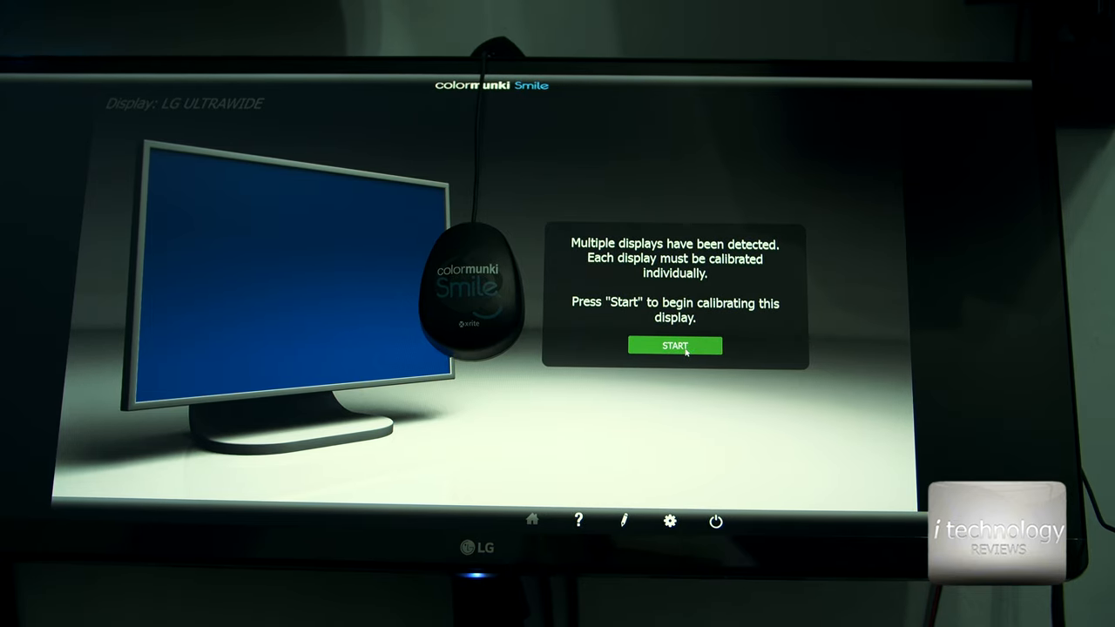
click(676, 345)
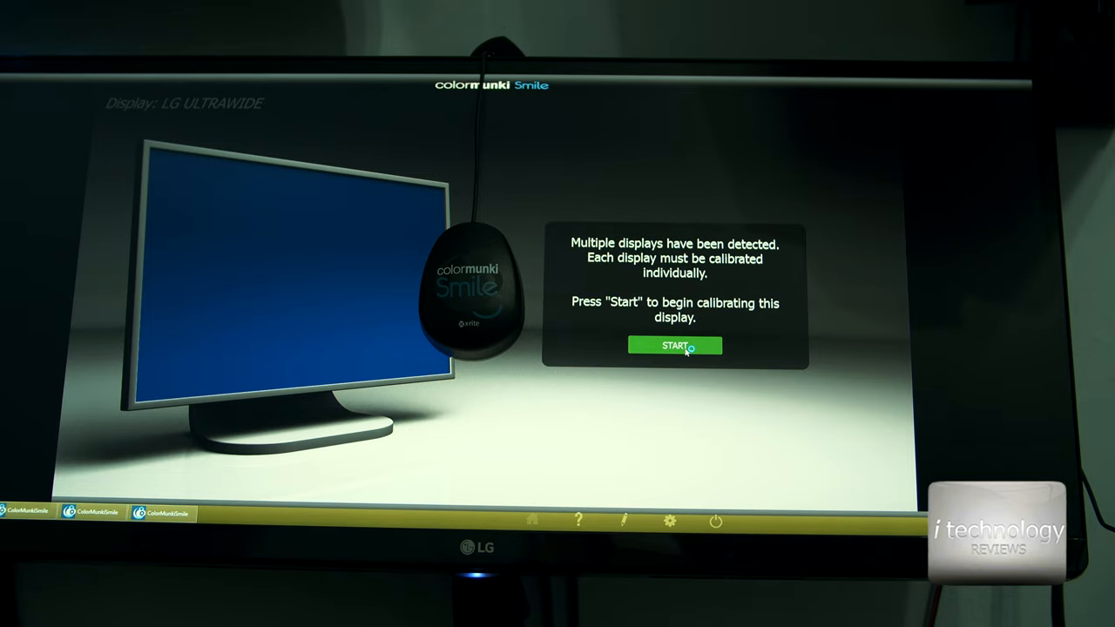
click(676, 345)
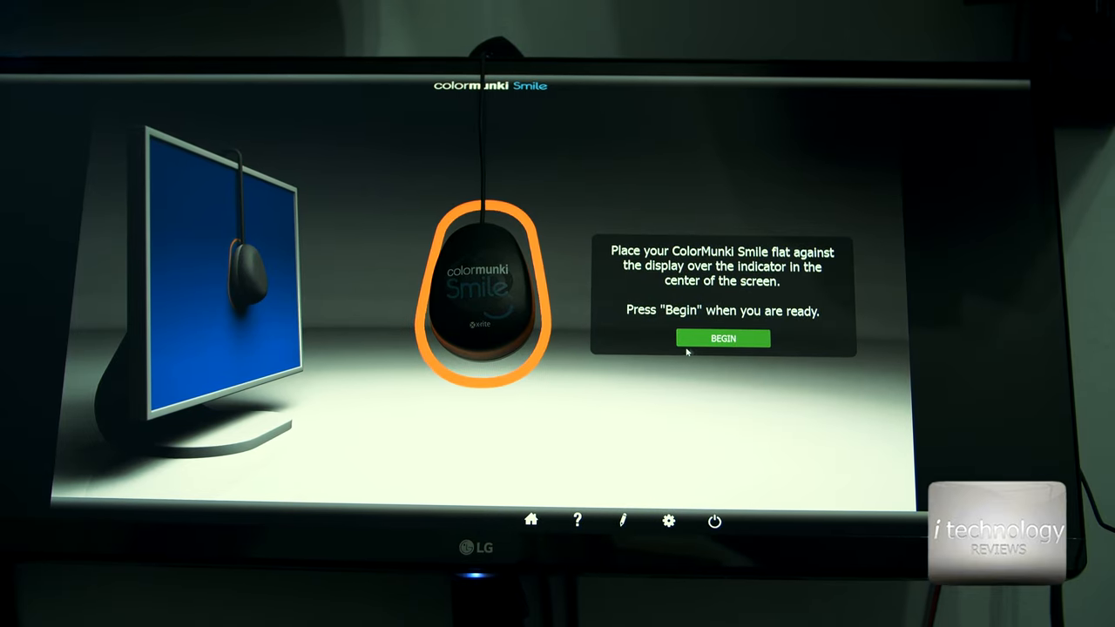
Step: BEGIN measuring with the Smile device on screen and let calibration run to completion
click(721, 338)
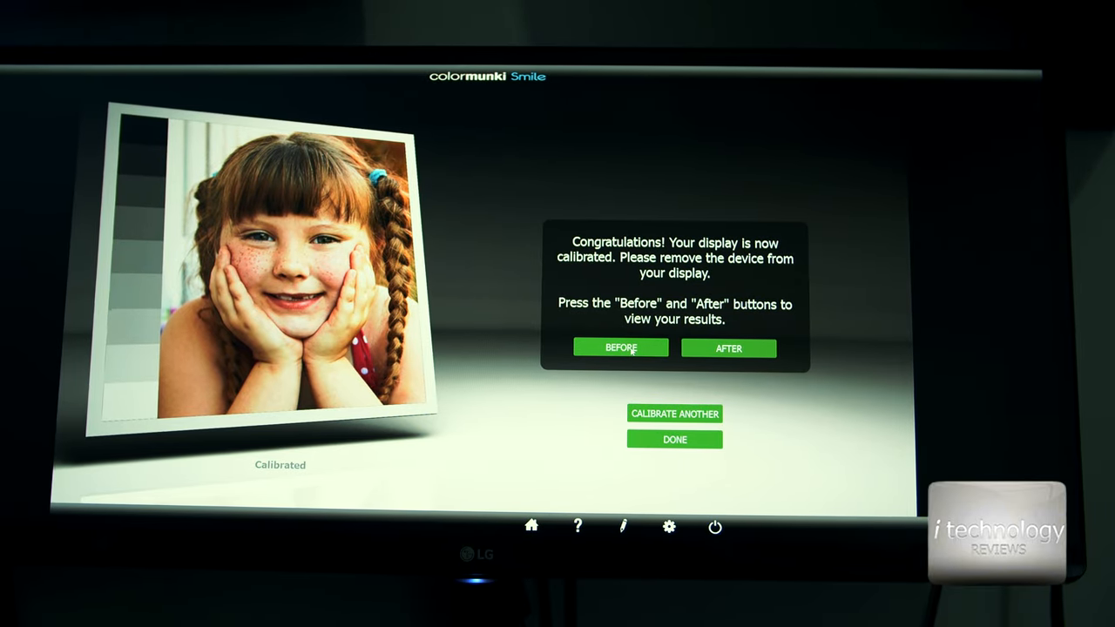
click(620, 348)
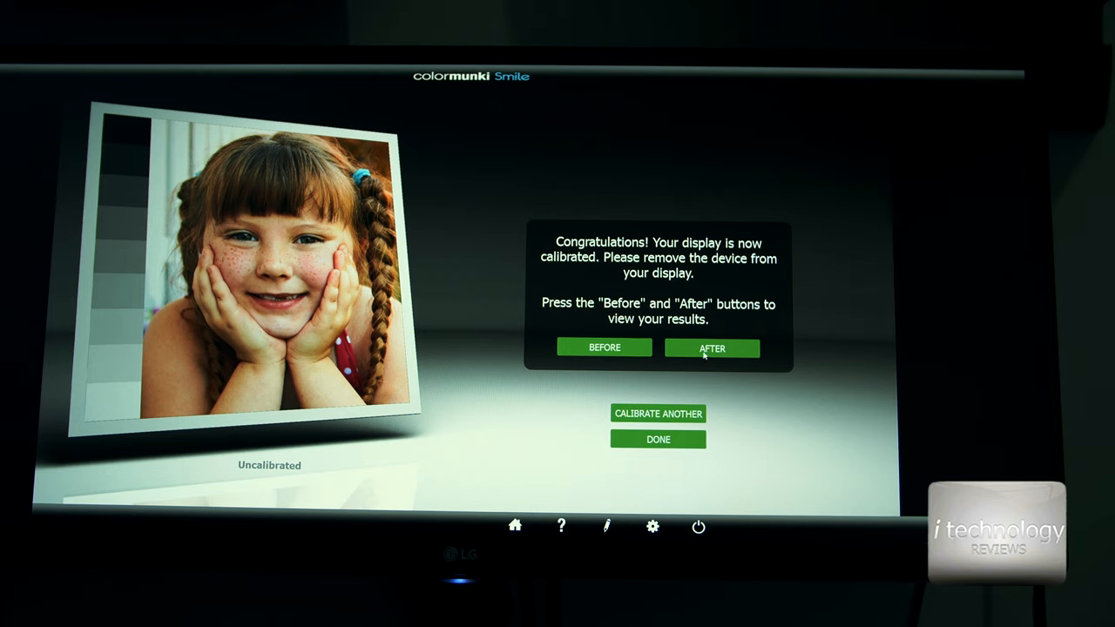
click(603, 348)
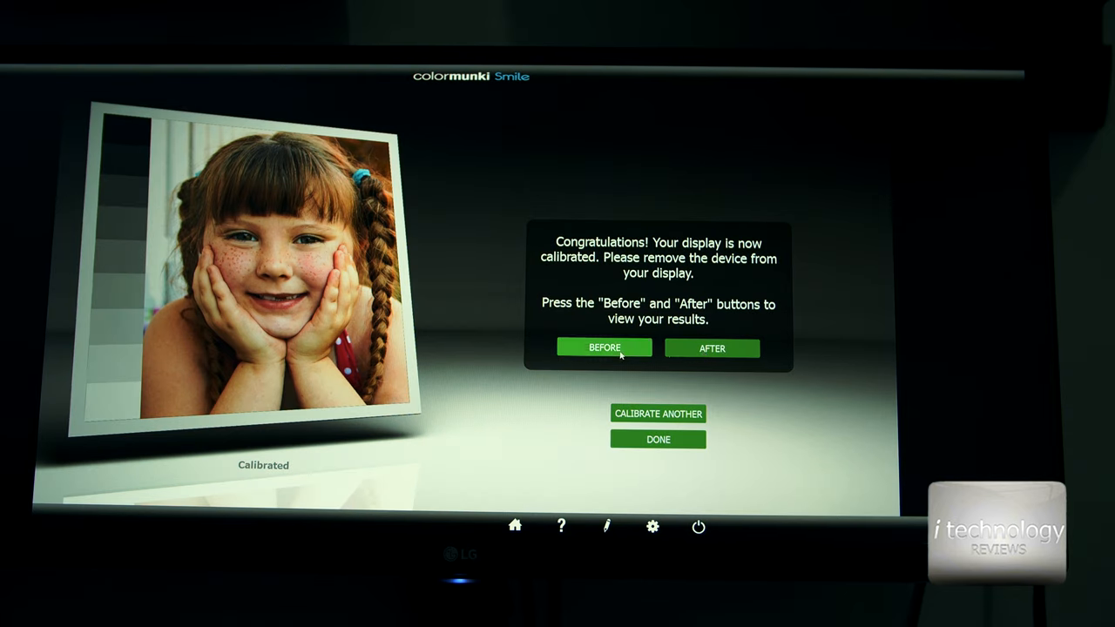
click(710, 348)
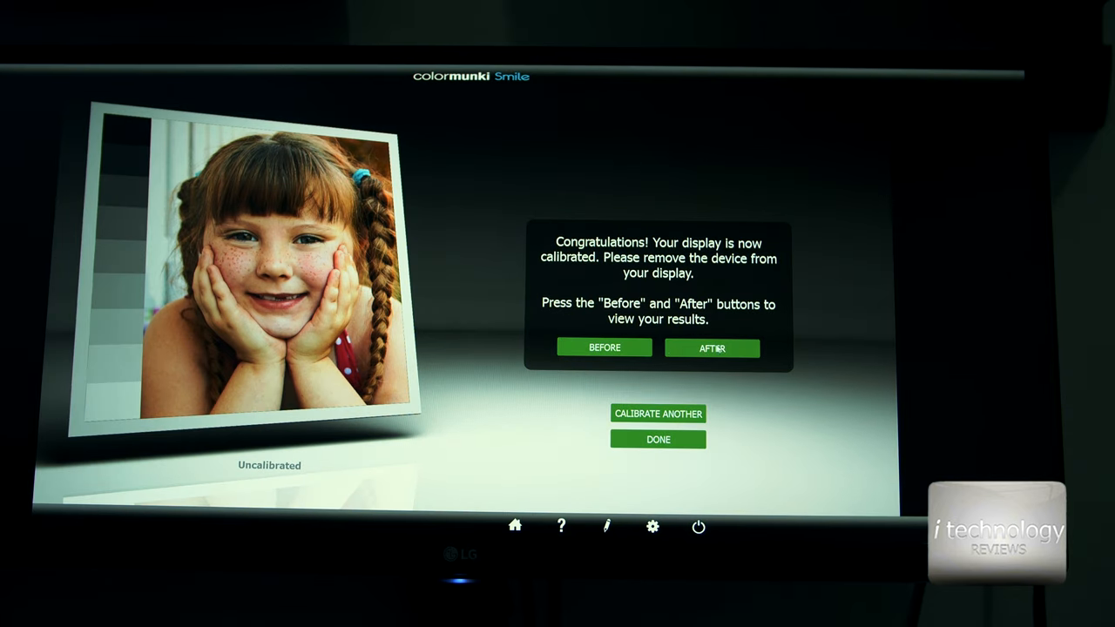
click(711, 348)
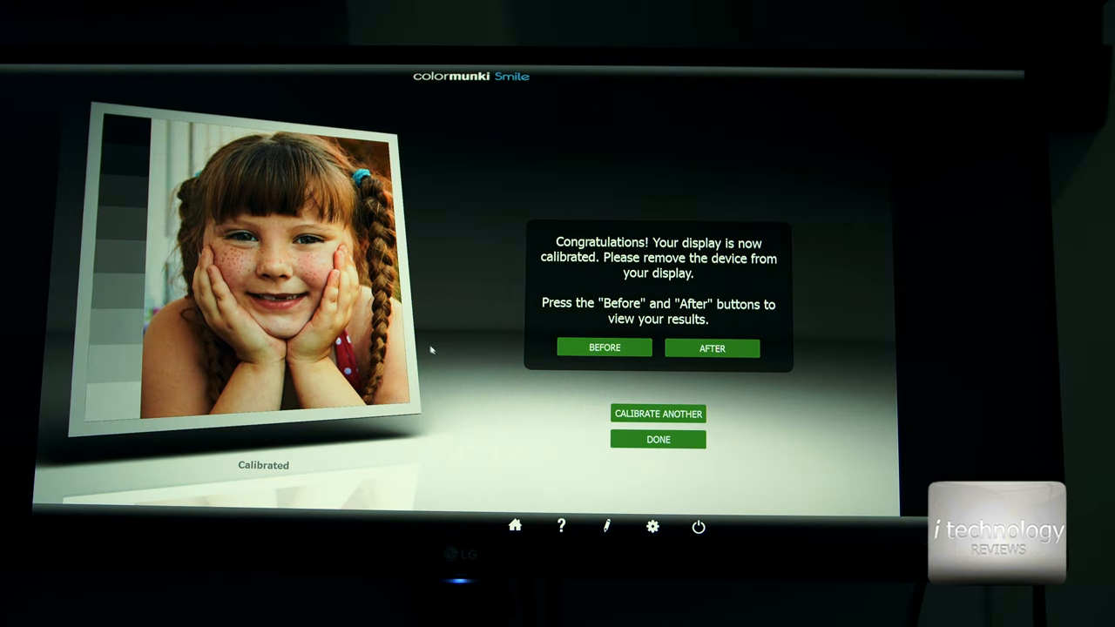
mouse_move(623, 349)
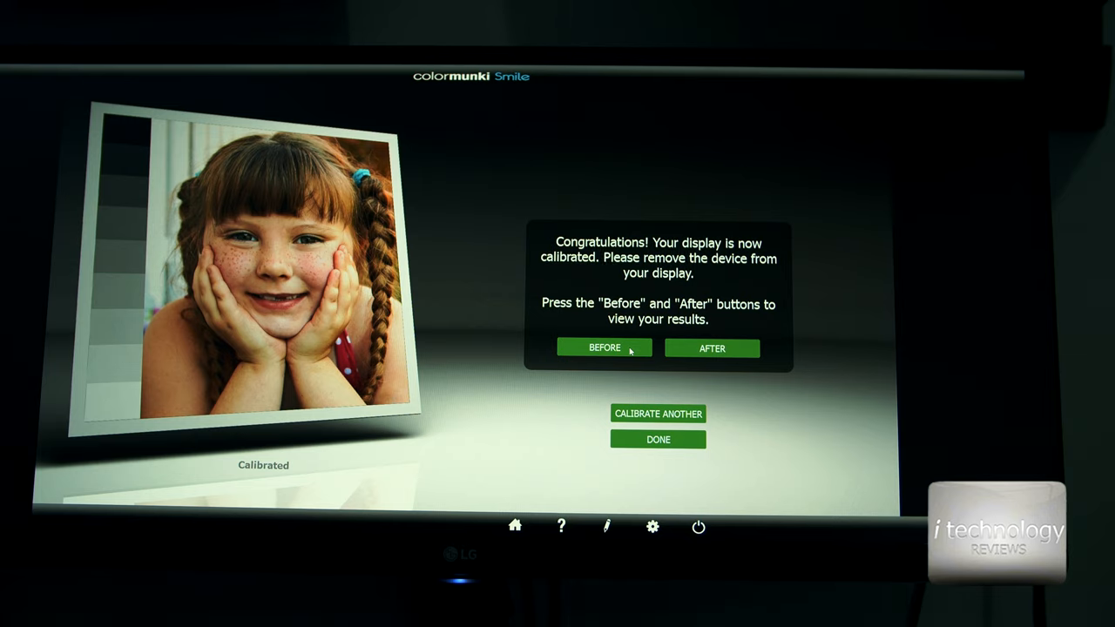
mouse_move(669, 369)
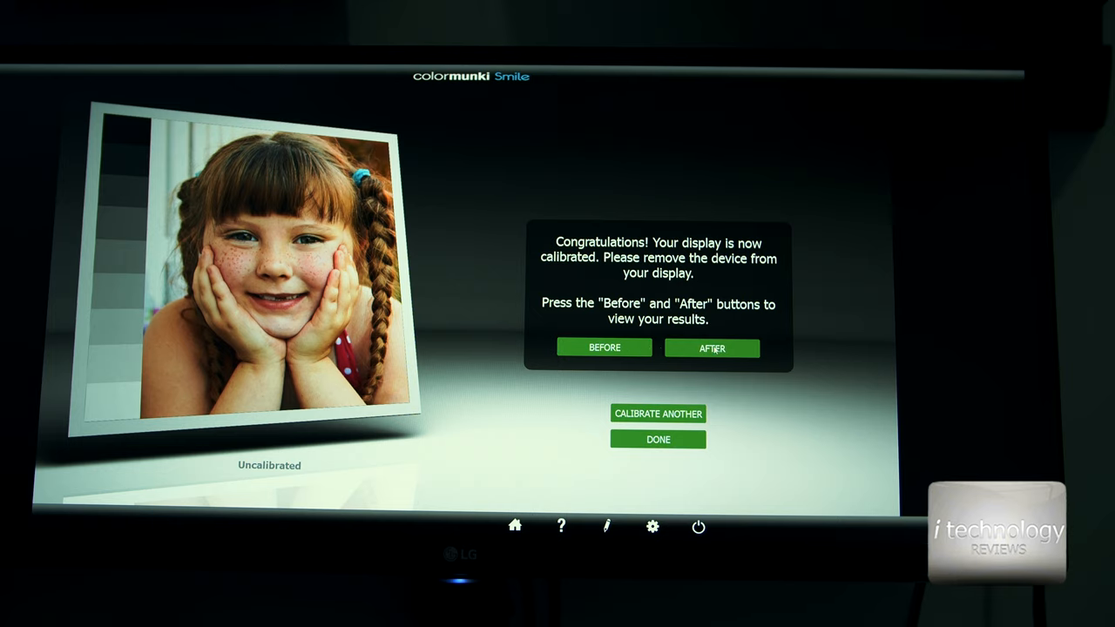
click(711, 349)
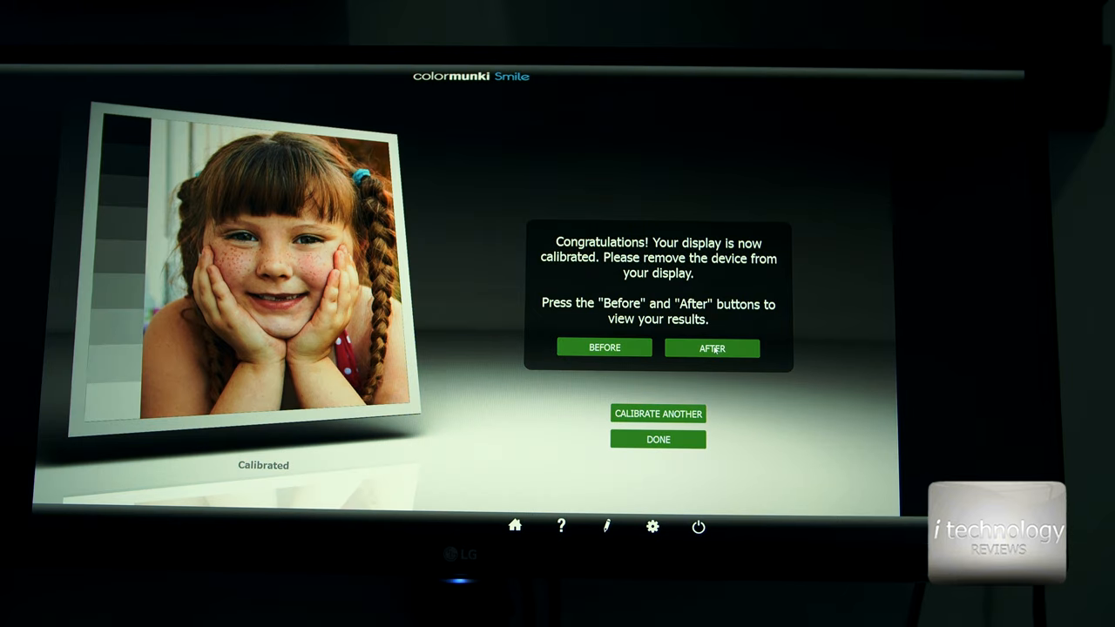
mouse_move(659, 366)
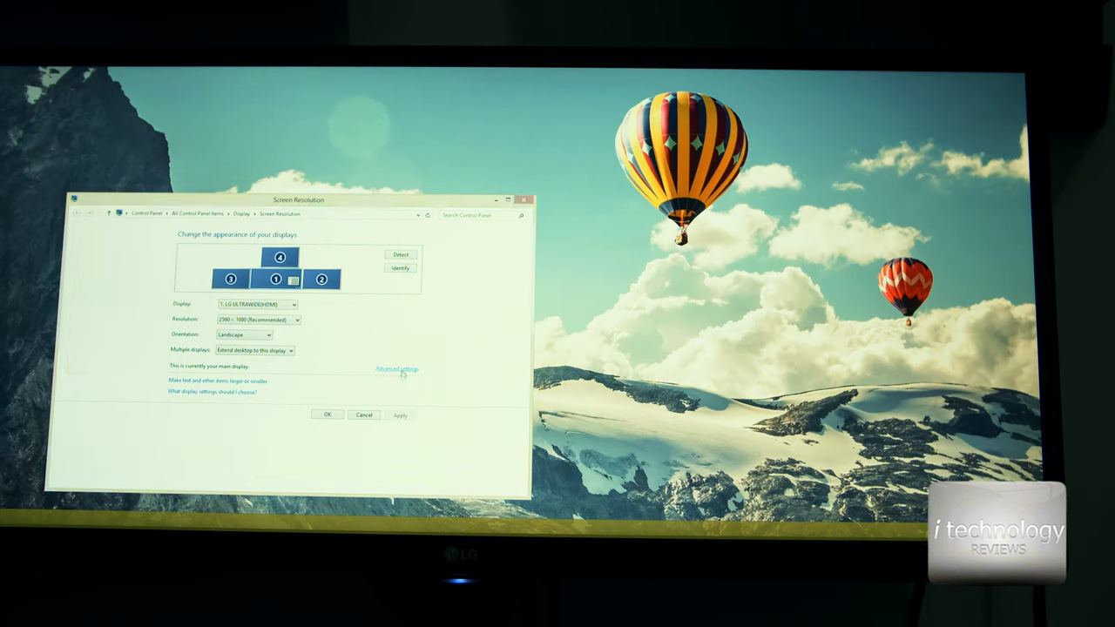
Step: Reach Windows Colour Management from the display adapter settings and review the calibration profiles listed
click(395, 369)
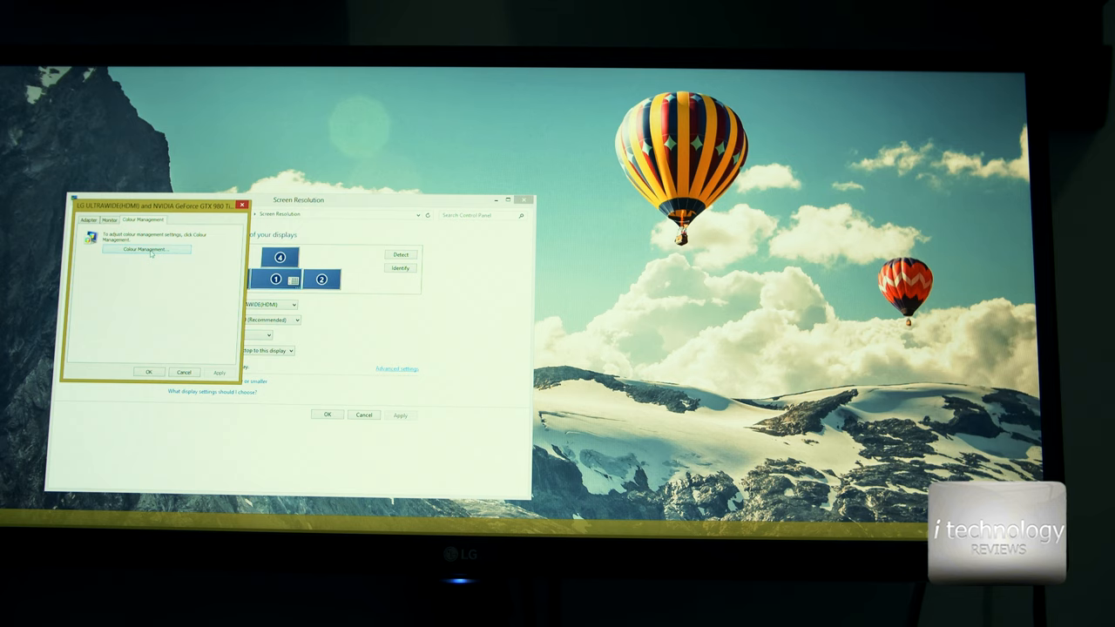
click(149, 249)
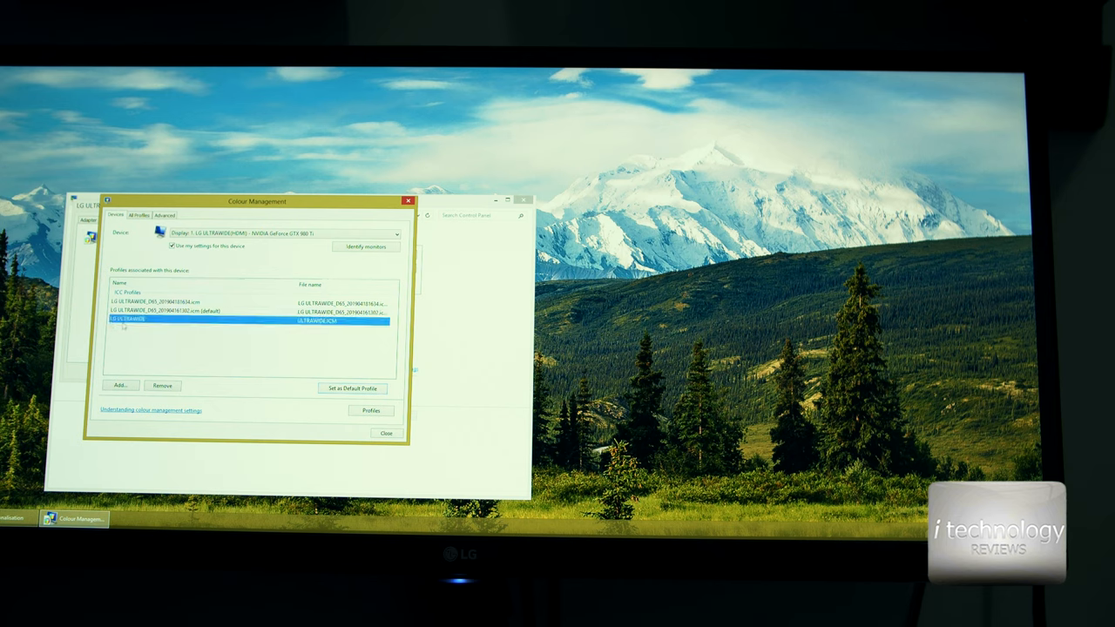
click(157, 303)
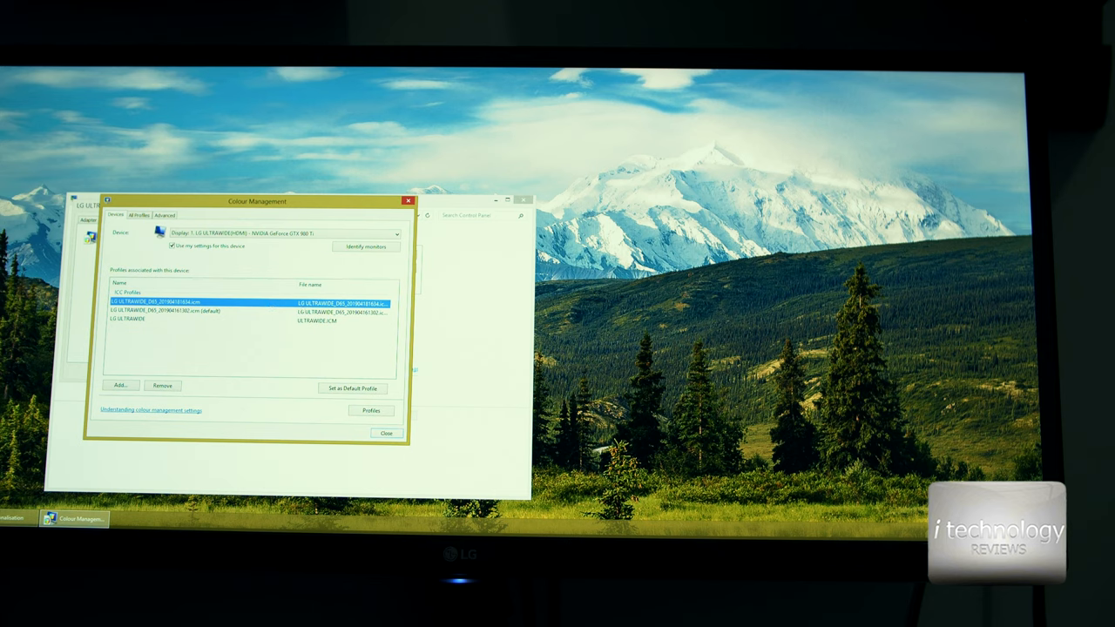
click(175, 310)
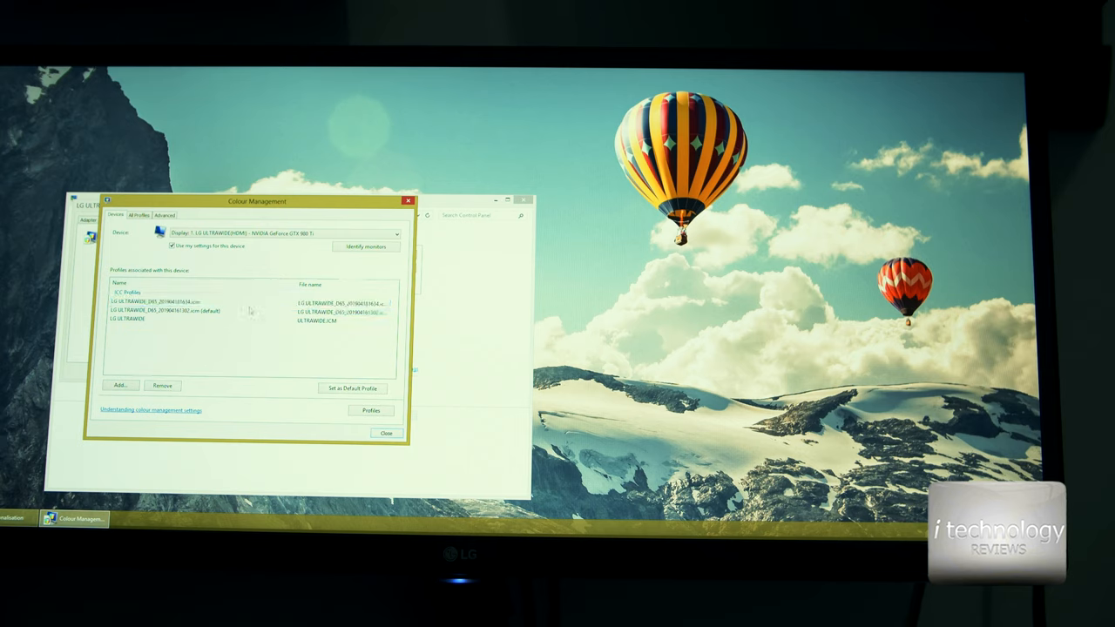
click(174, 304)
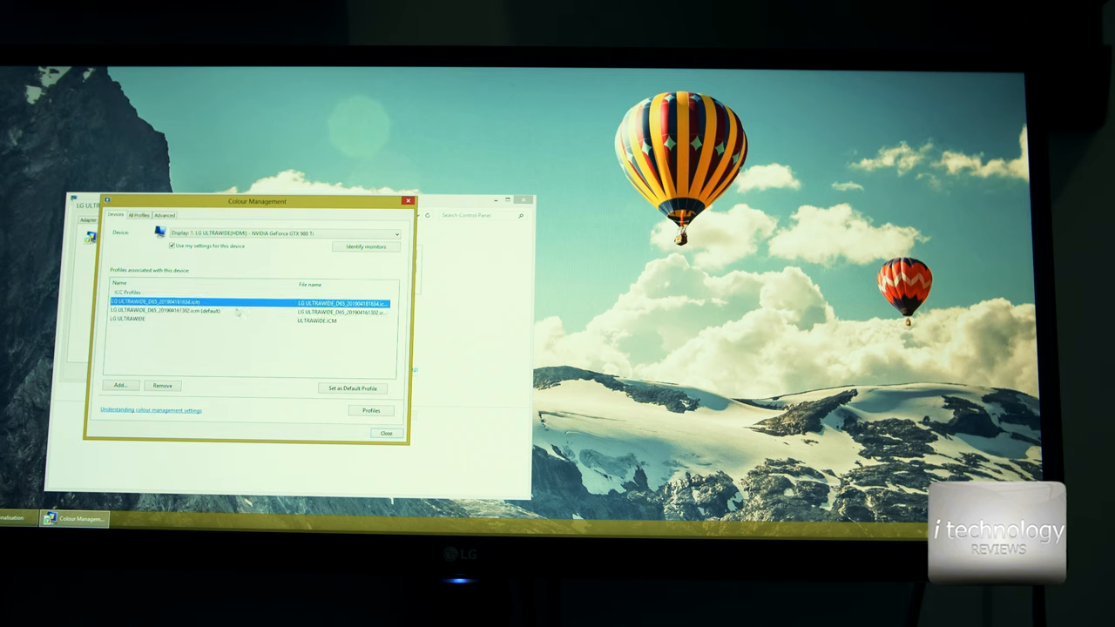
click(174, 310)
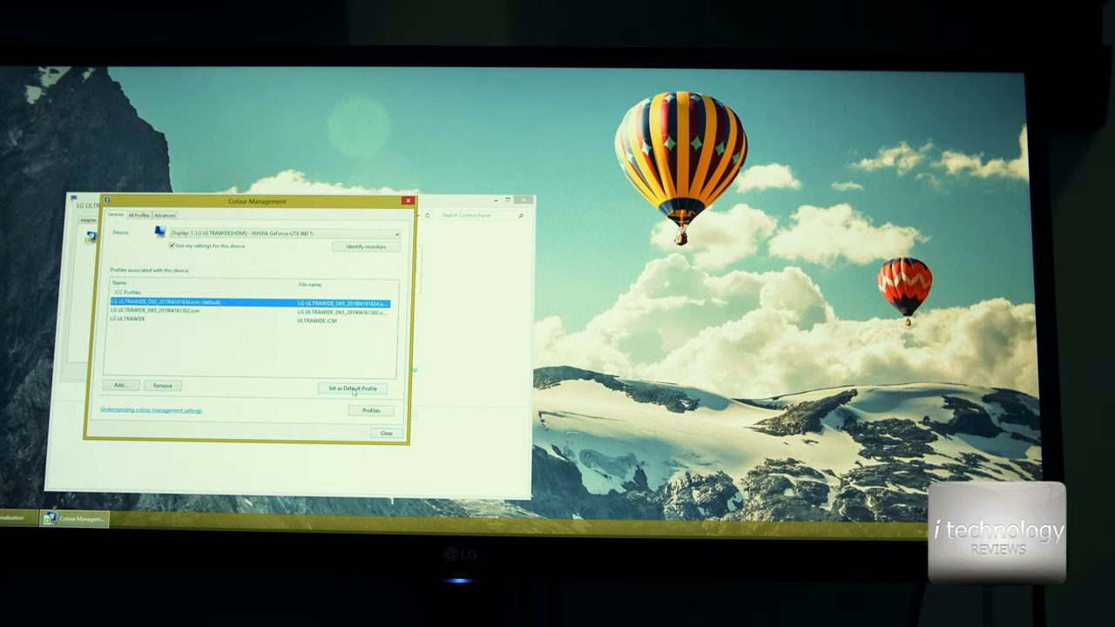
click(352, 389)
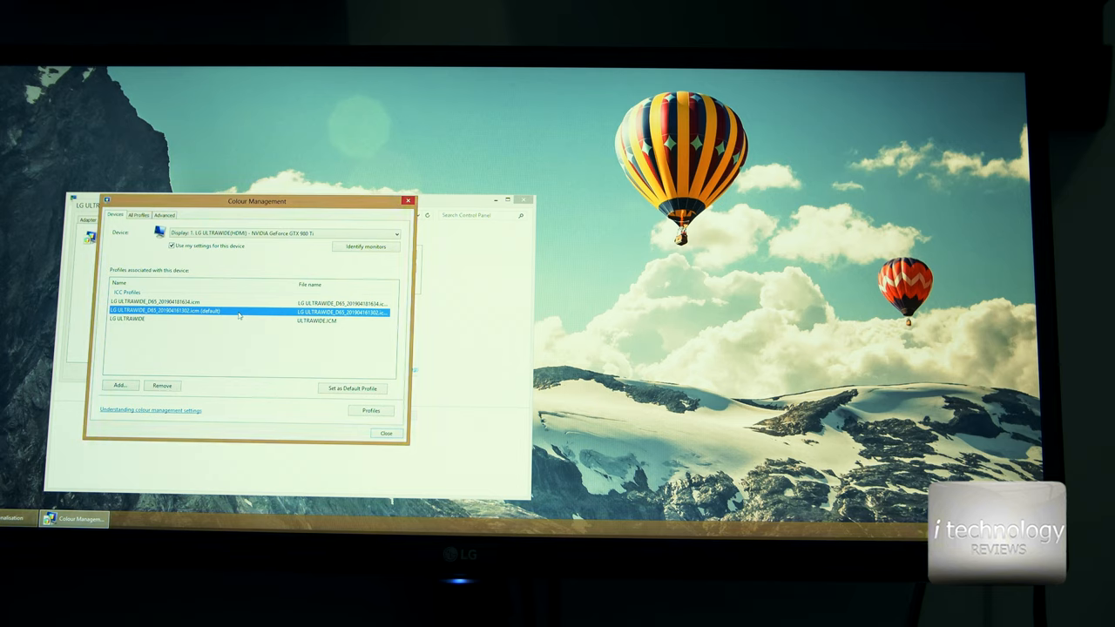
Step: Make the plain LG ULTRAWIDE profile the display's default colour profile
click(200, 319)
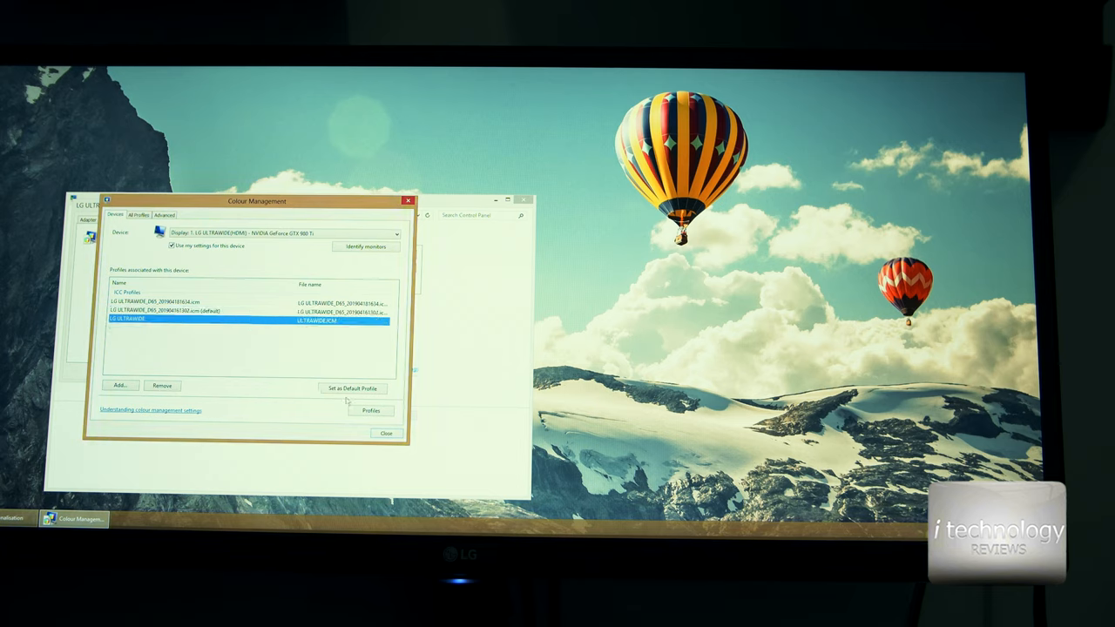
click(352, 387)
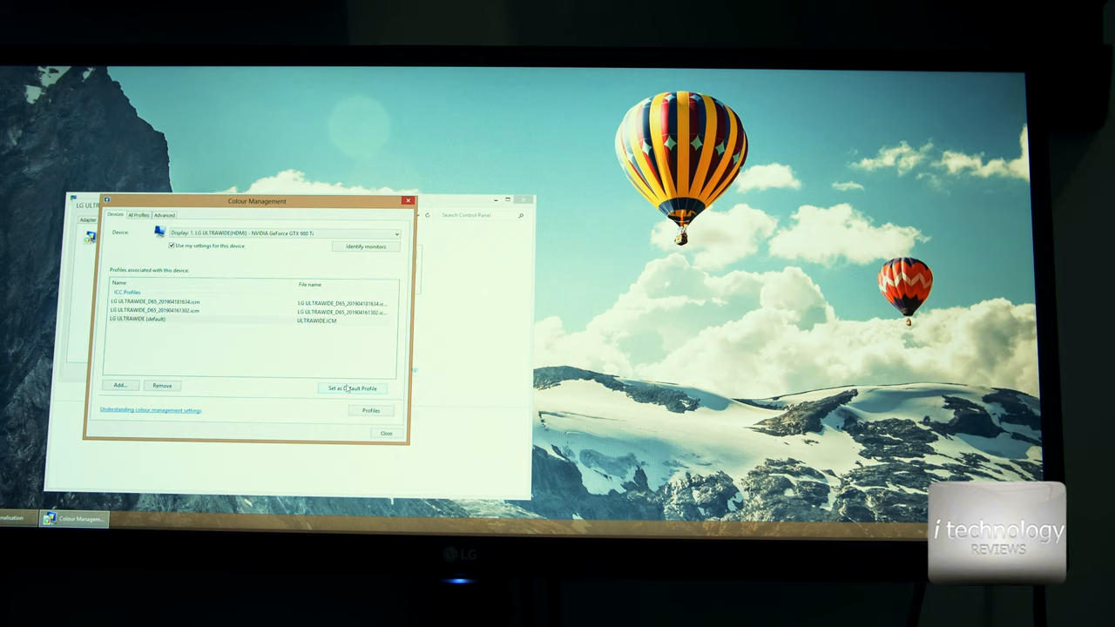
click(156, 310)
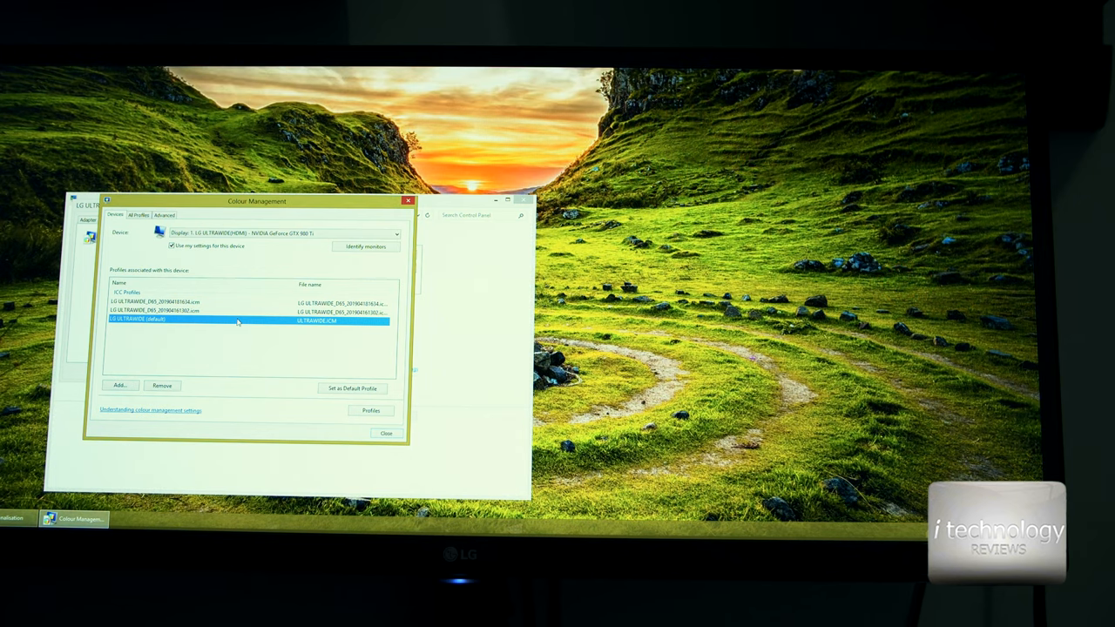
Step: Save the display's profile associations to a file named 'TEST CALIBRA'
click(175, 310)
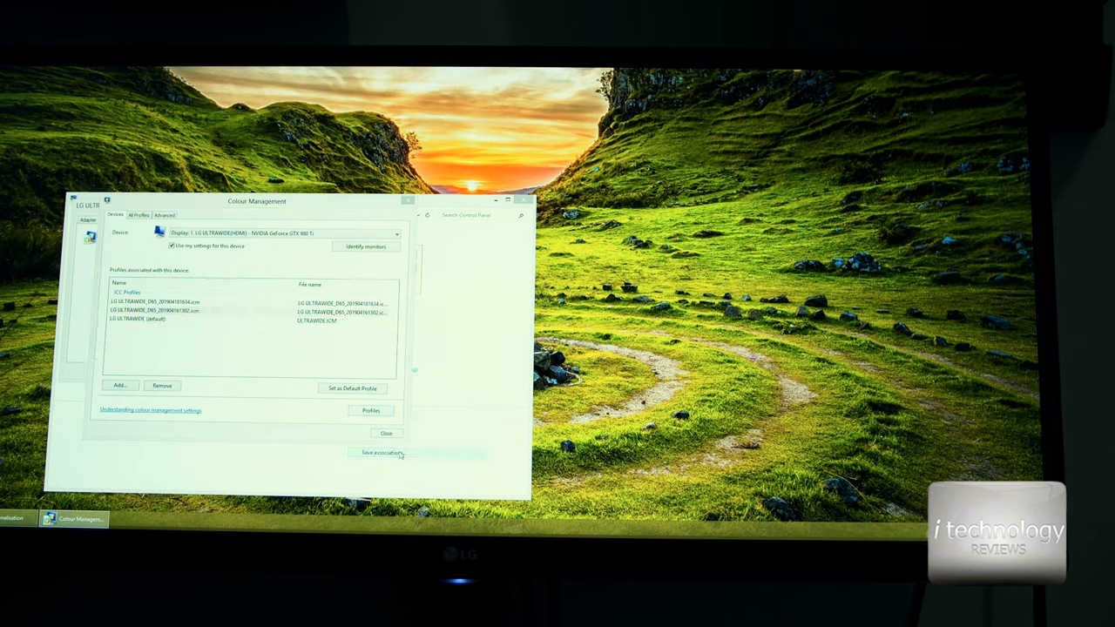
click(380, 453)
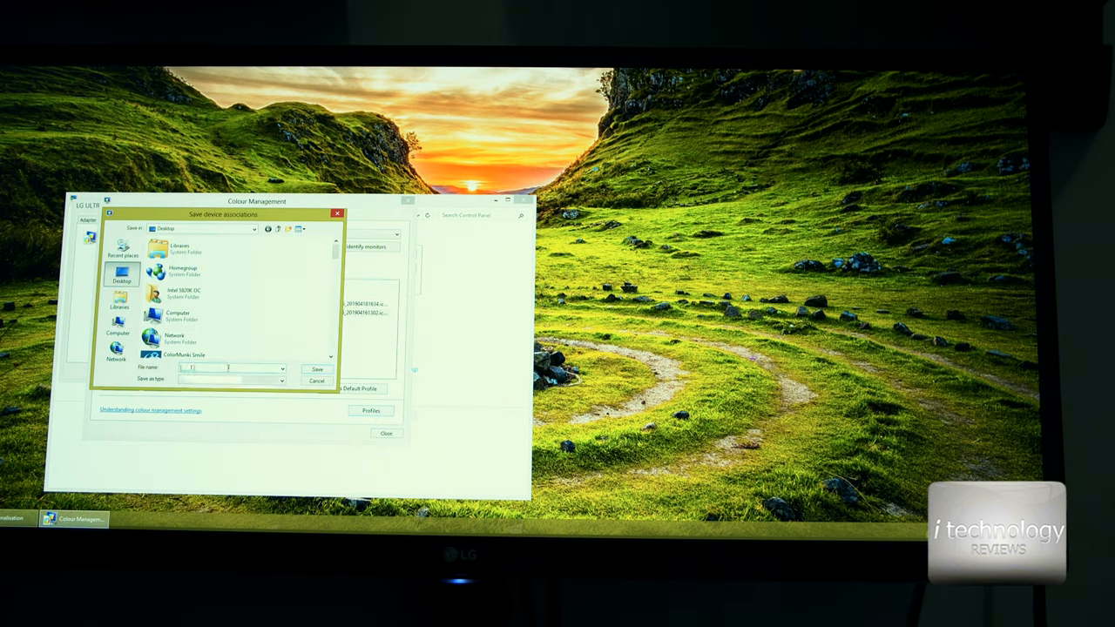
text(TEST CALIBRA)
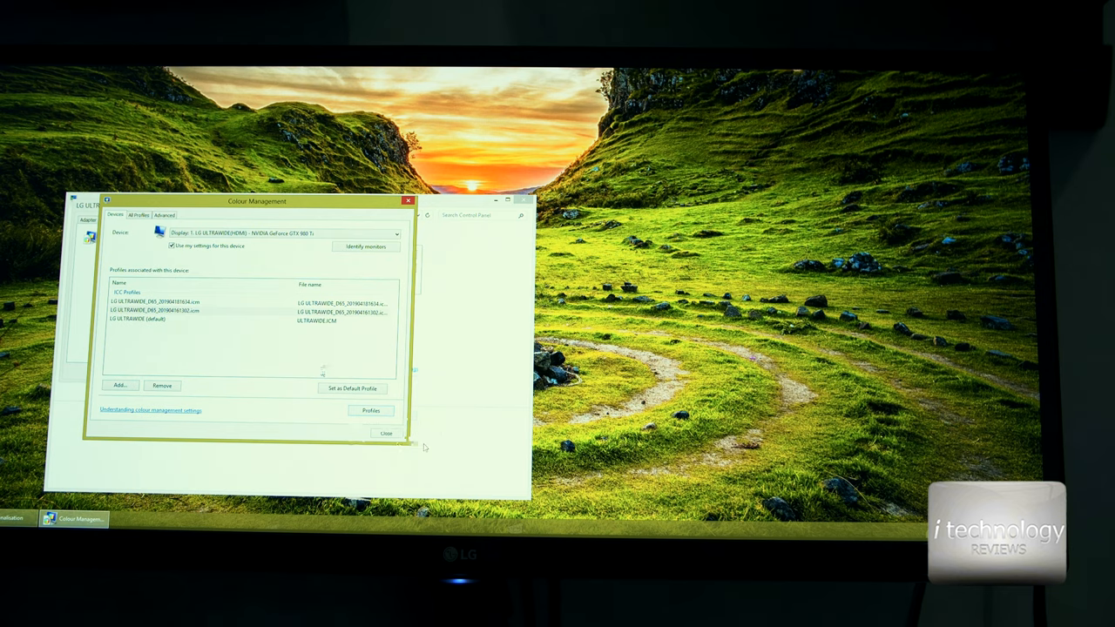
Step: Load the saved associations file so the LG UltraWide default profile heads the list
click(370, 412)
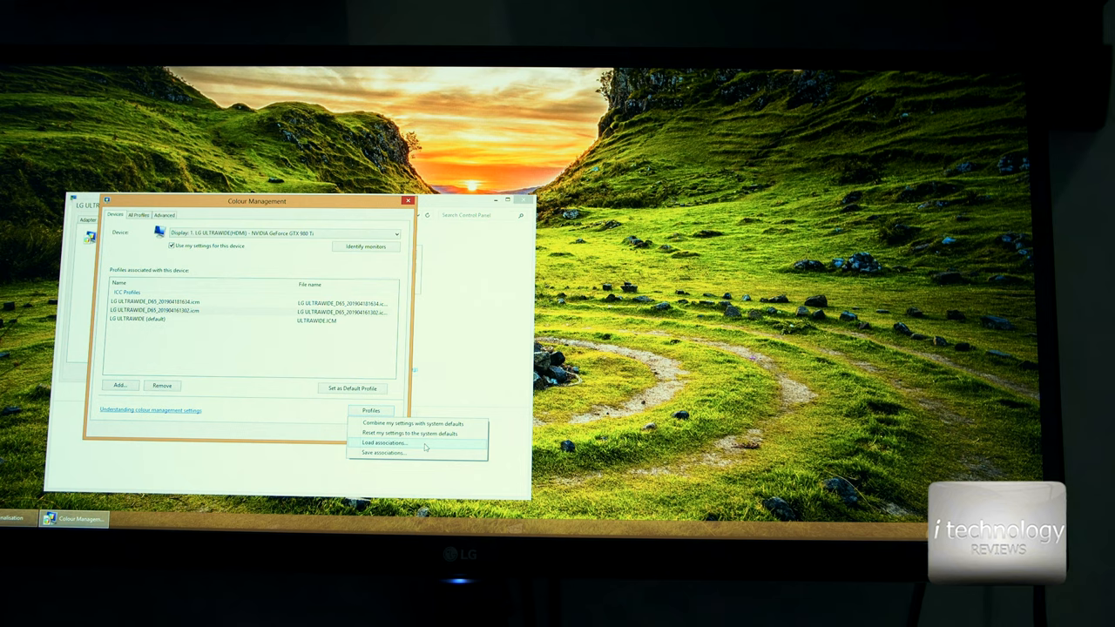
click(379, 442)
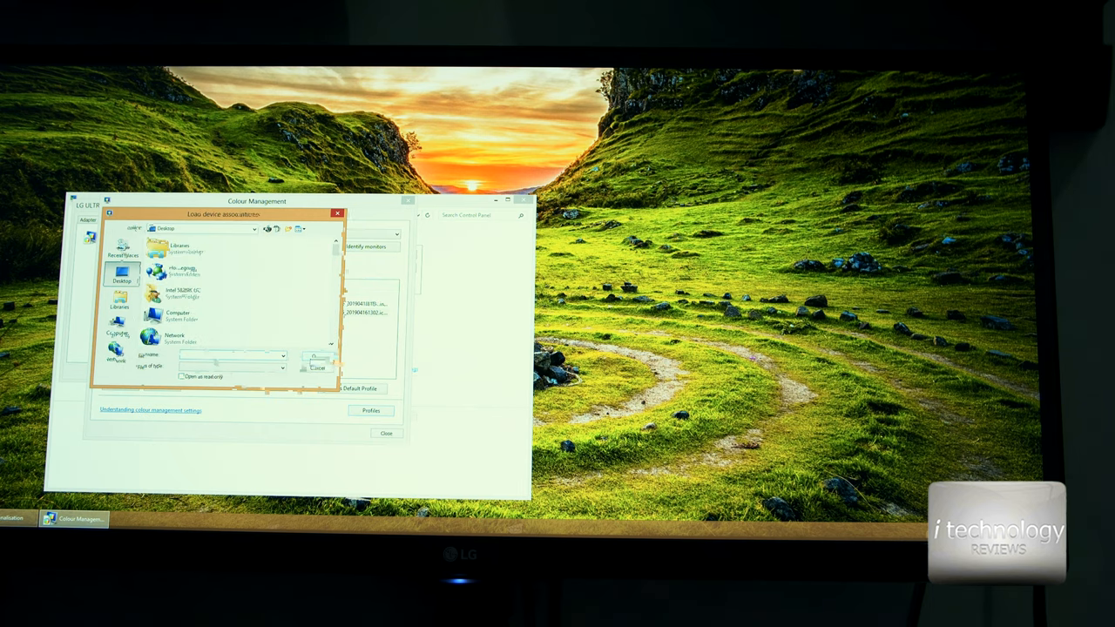
click(321, 366)
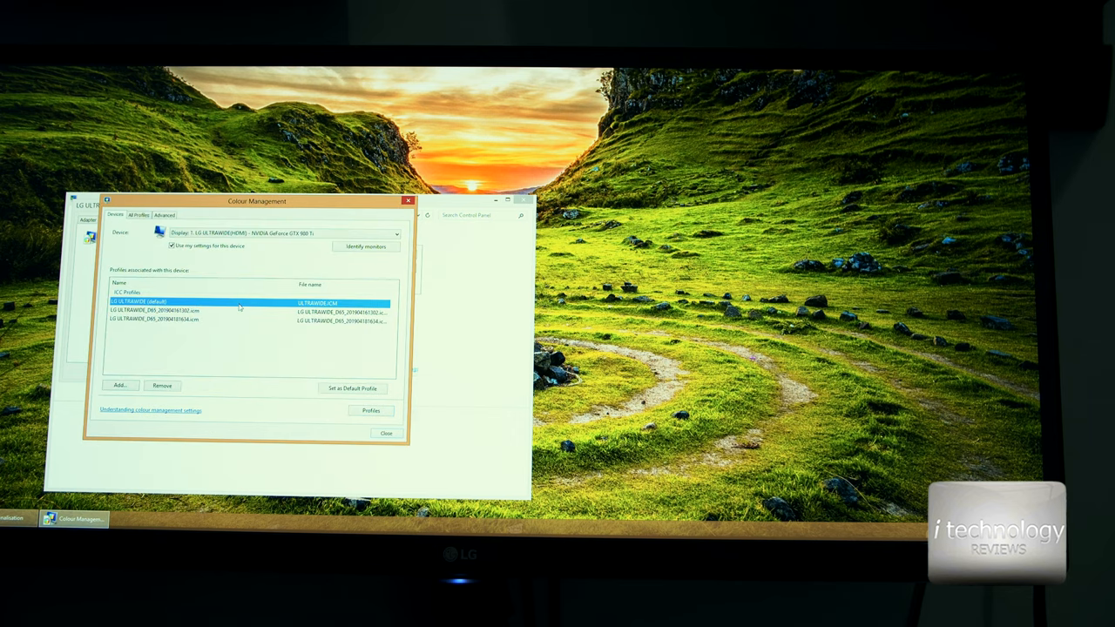
click(160, 385)
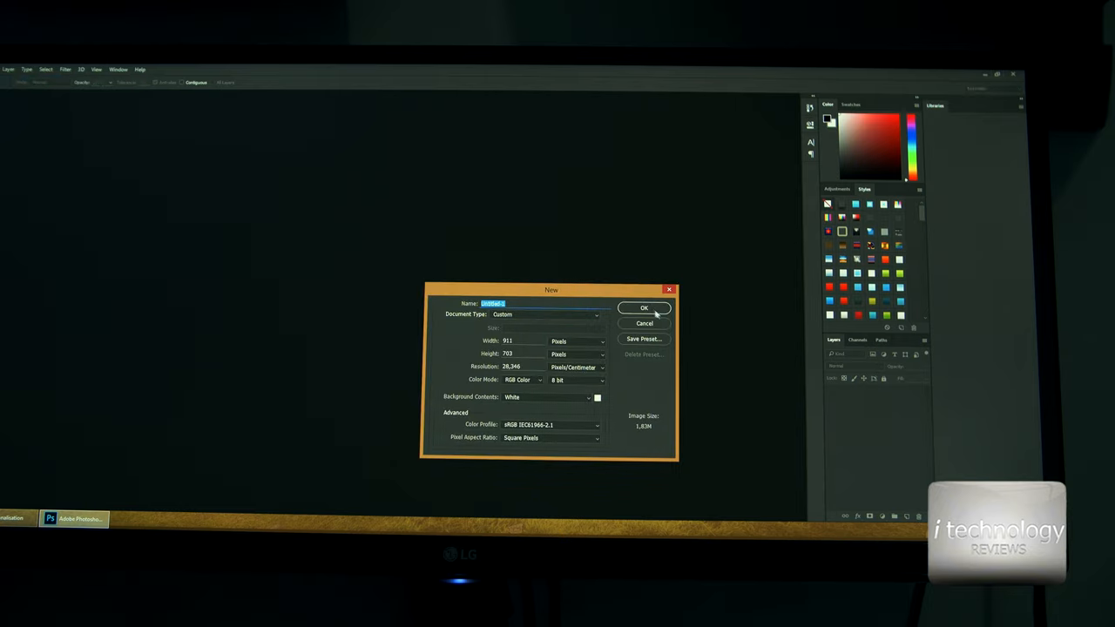
Step: Create a new Photoshop document with White background contents to check the display's white
click(645, 307)
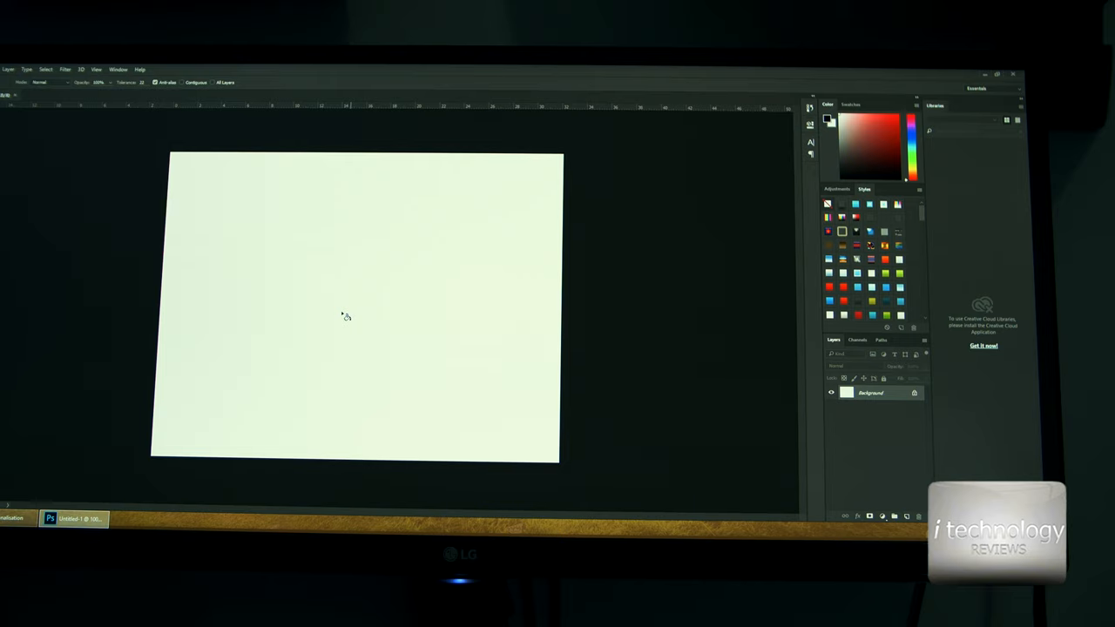
mouse_move(368, 331)
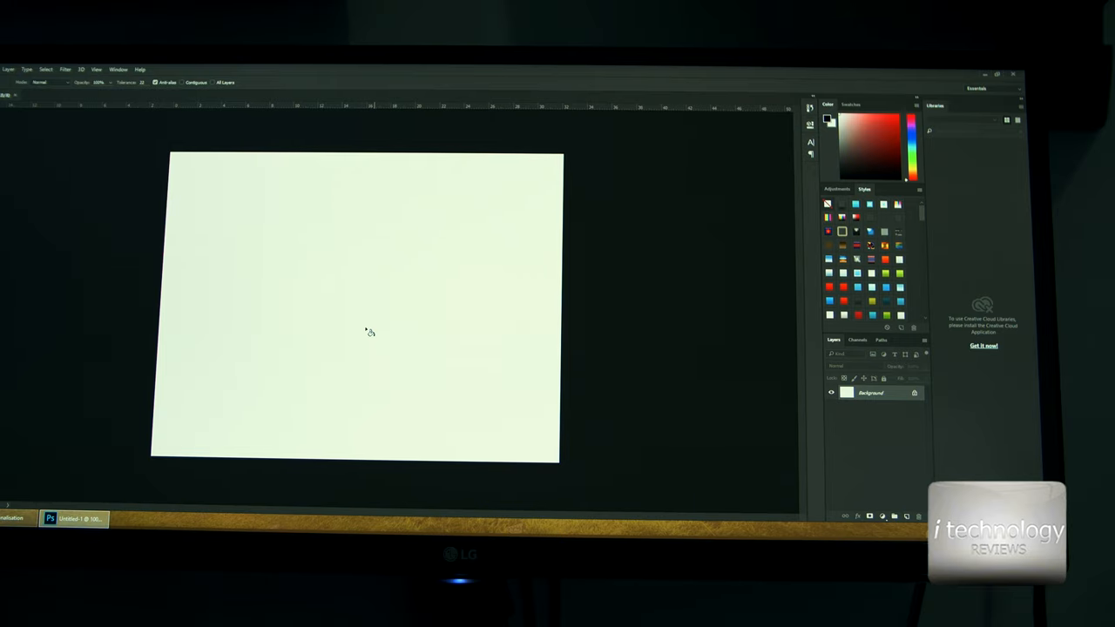
mouse_move(479, 401)
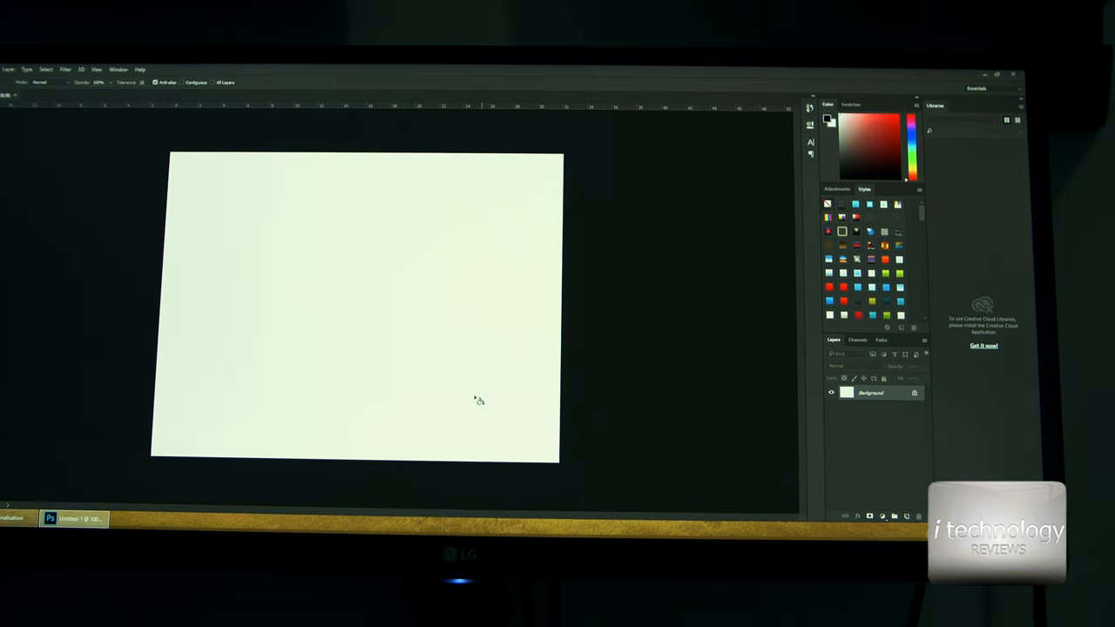
mouse_move(471, 407)
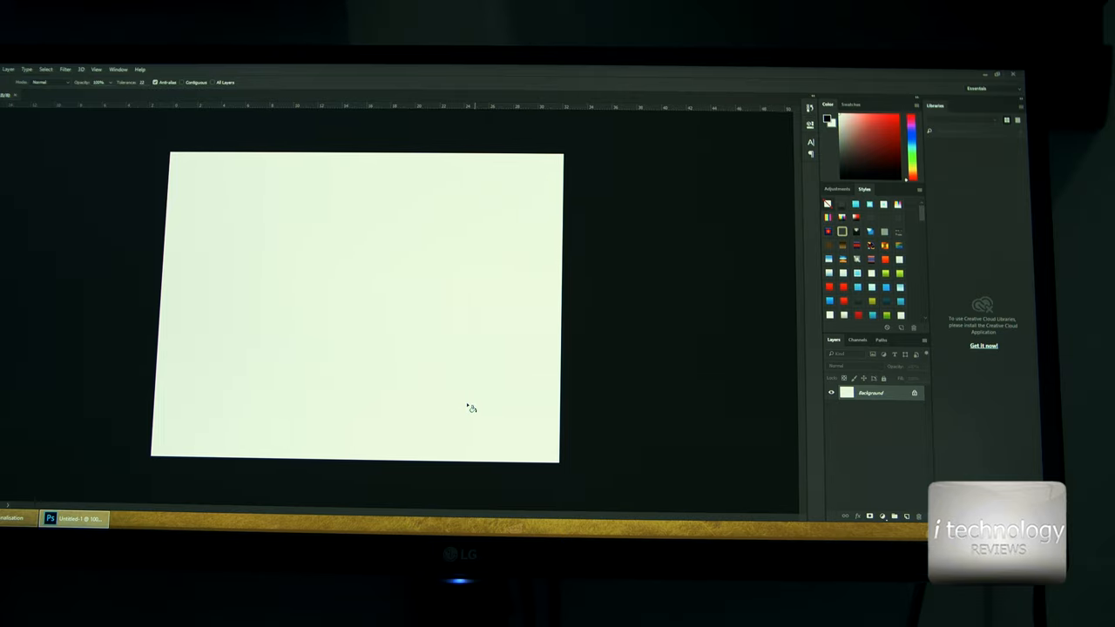
click(392, 337)
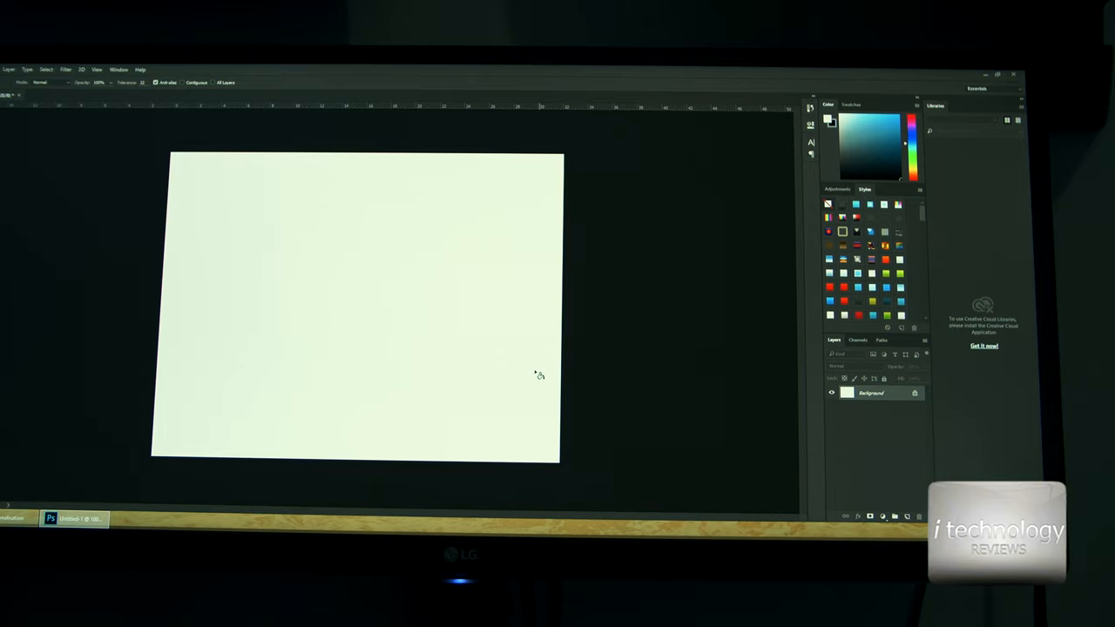
mouse_move(43, 439)
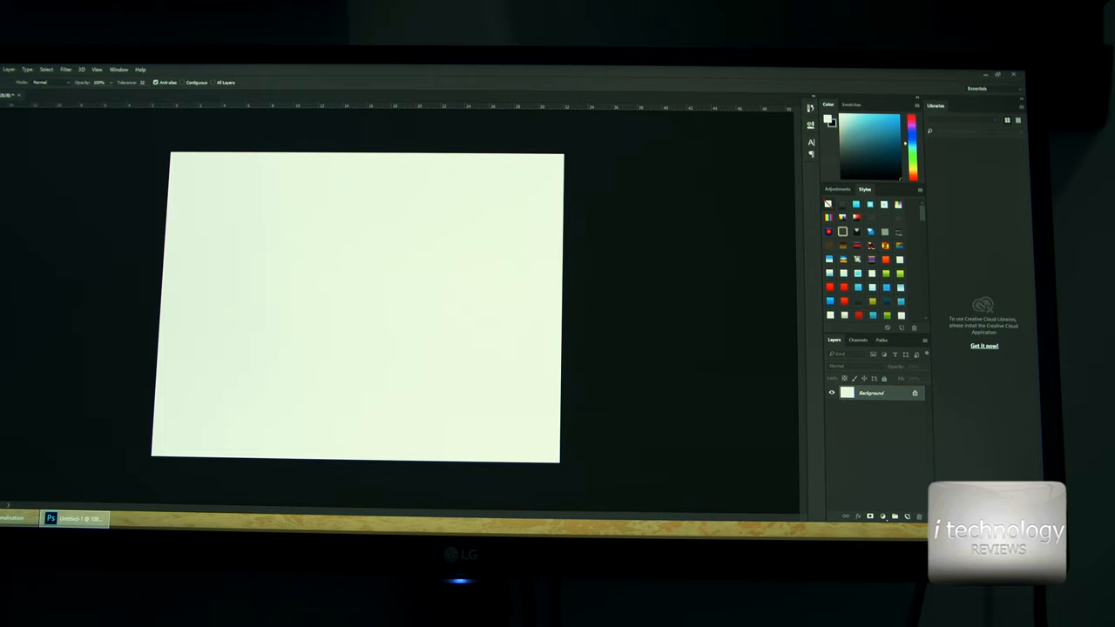
click(825, 122)
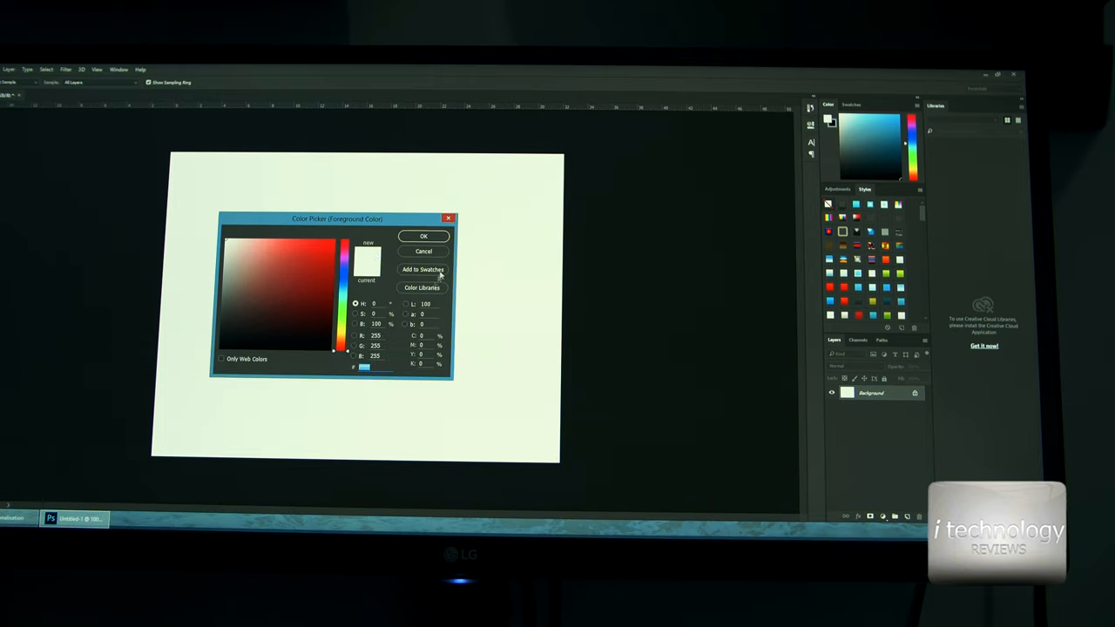
click(422, 287)
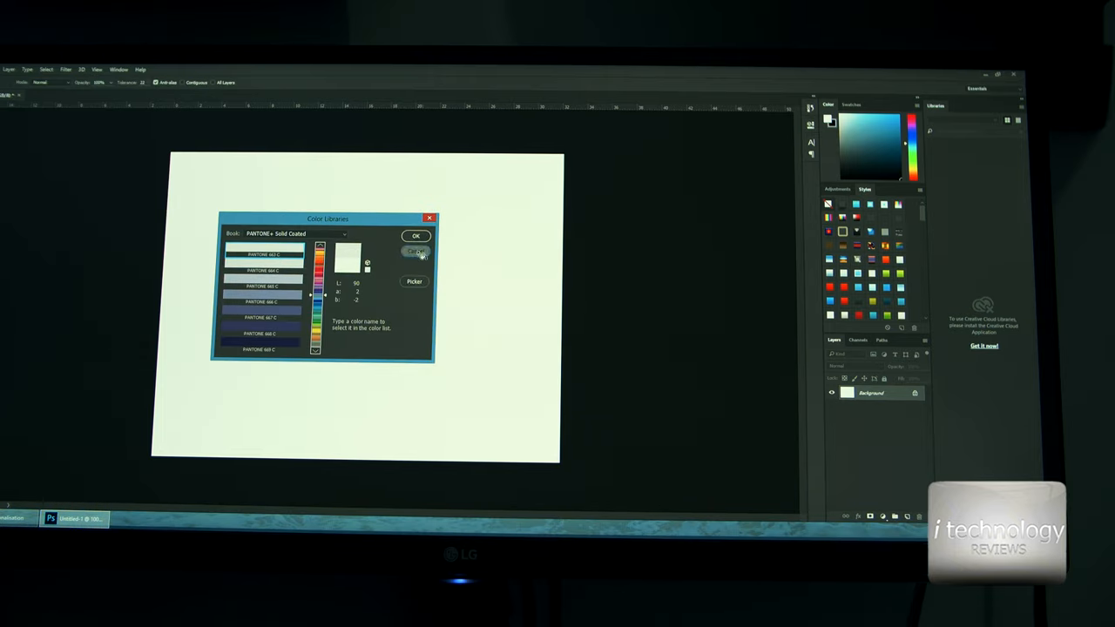
click(415, 253)
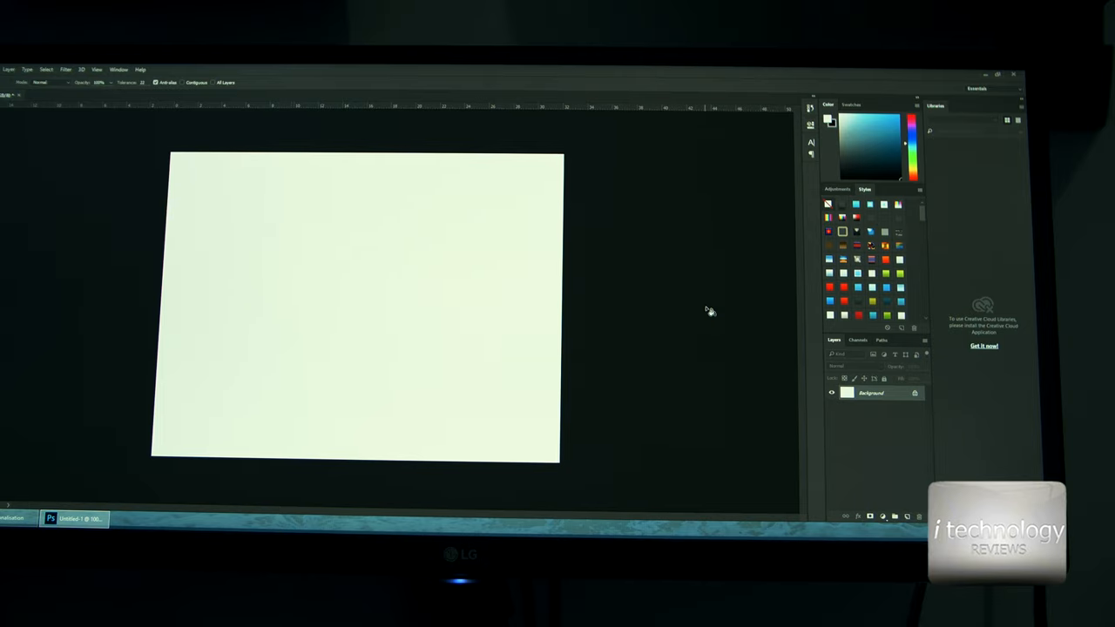